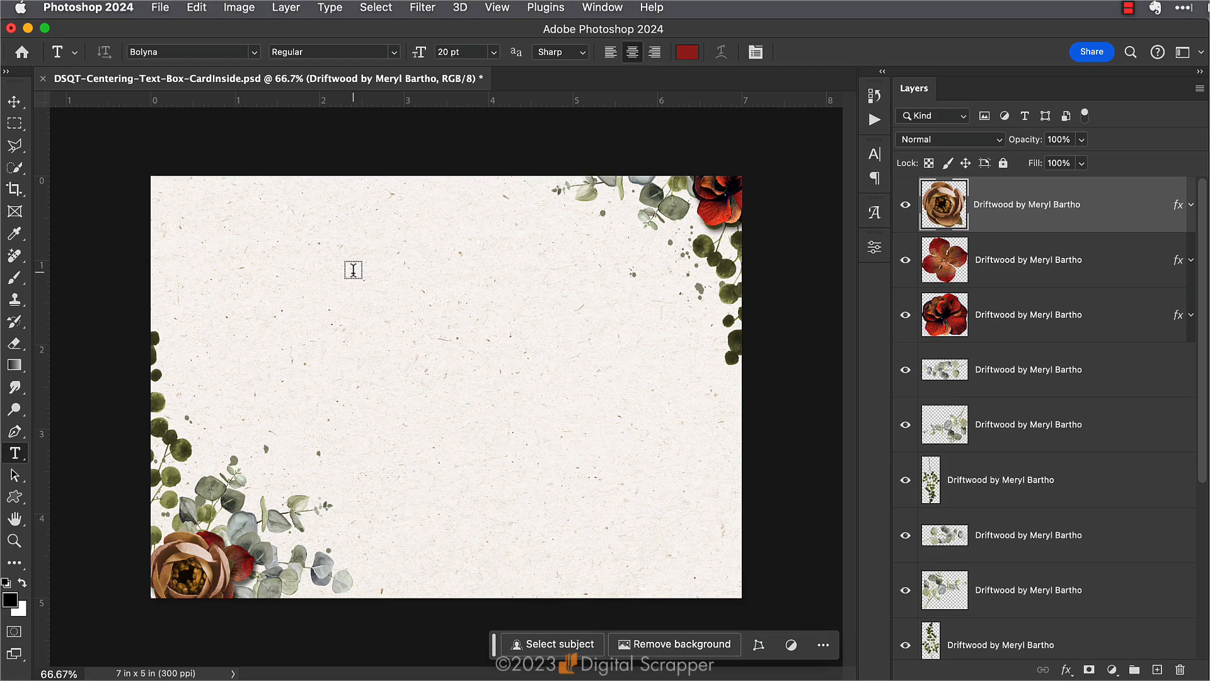
mouse_move(391, 335)
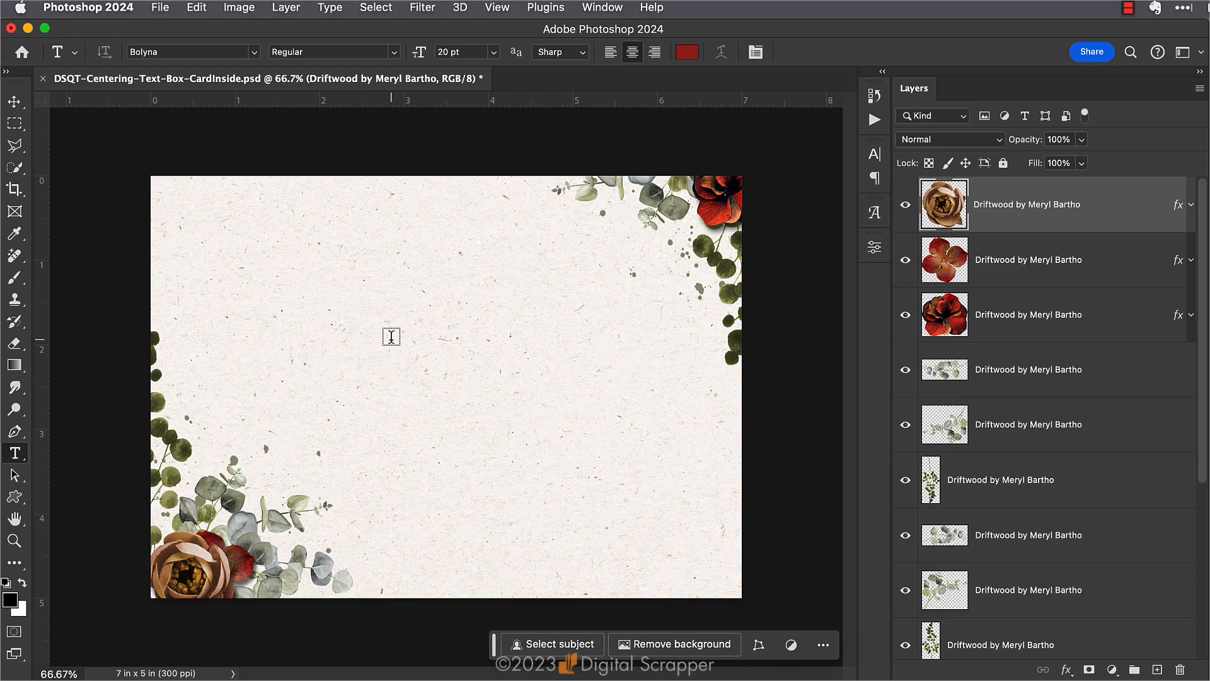
mouse_move(432, 398)
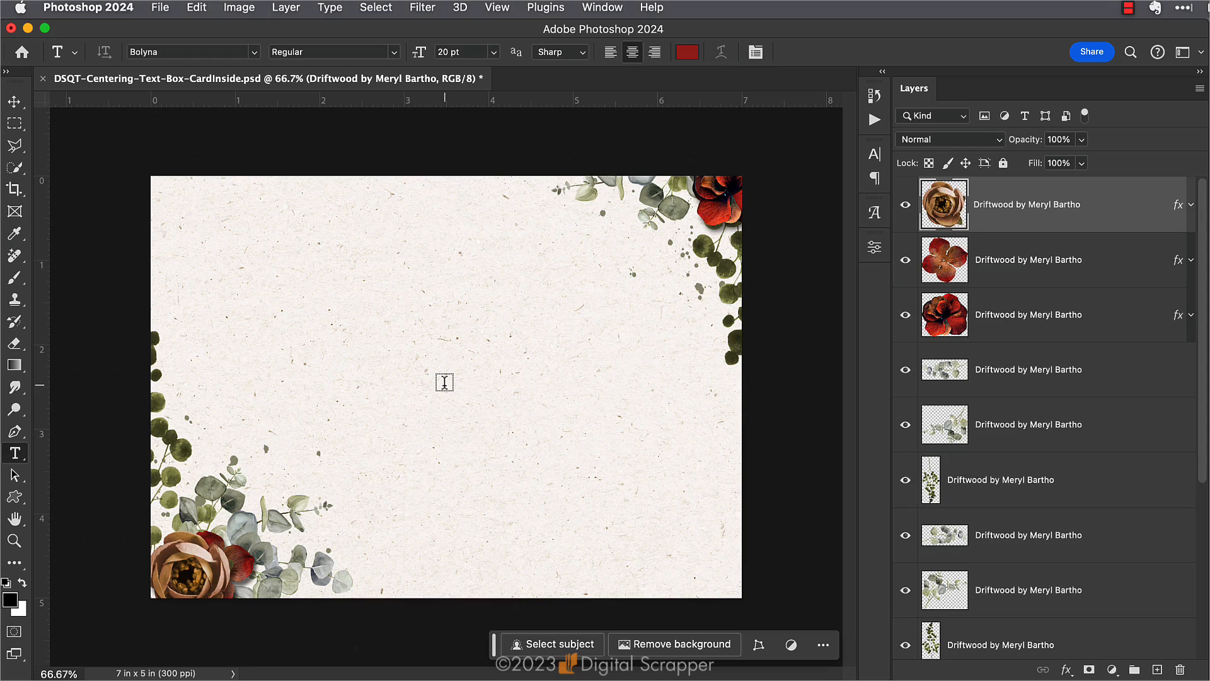
mouse_move(464, 290)
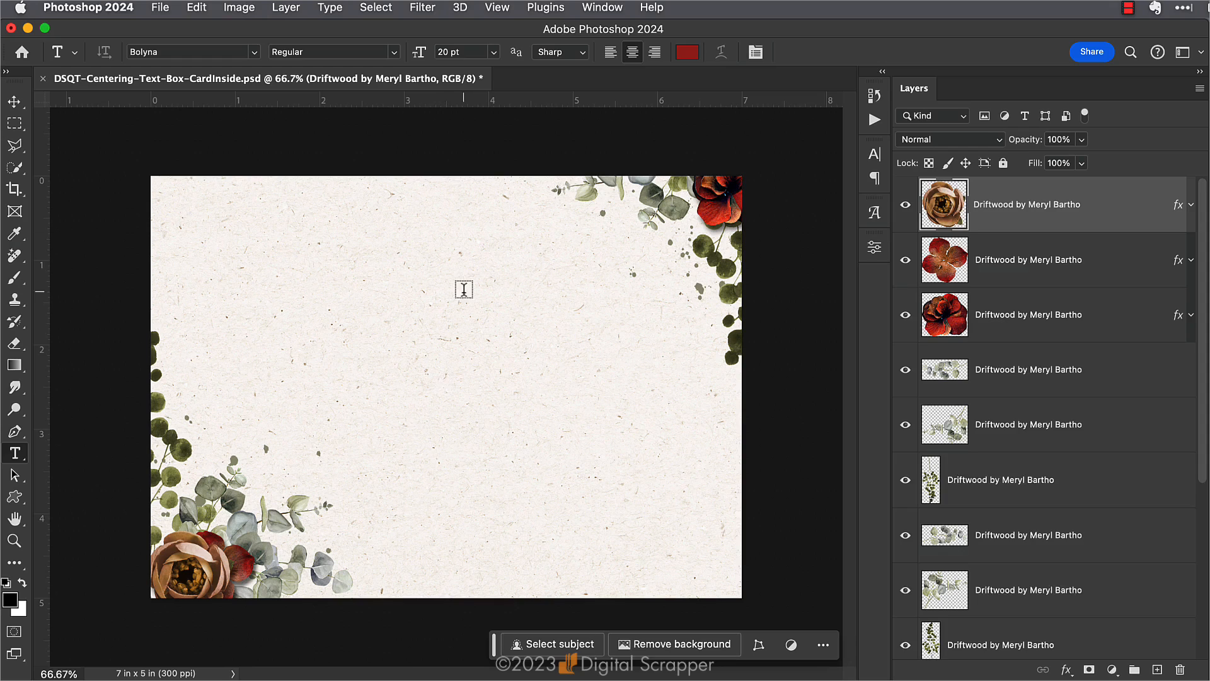
mouse_move(170, 214)
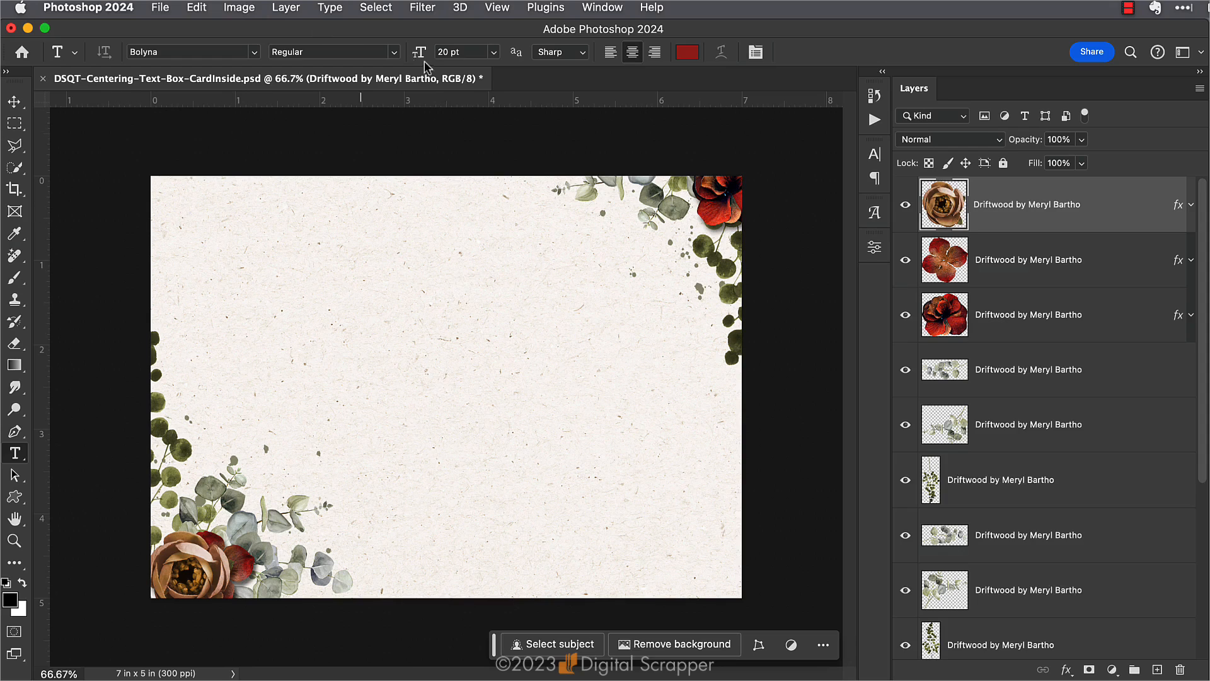
mouse_move(548, 123)
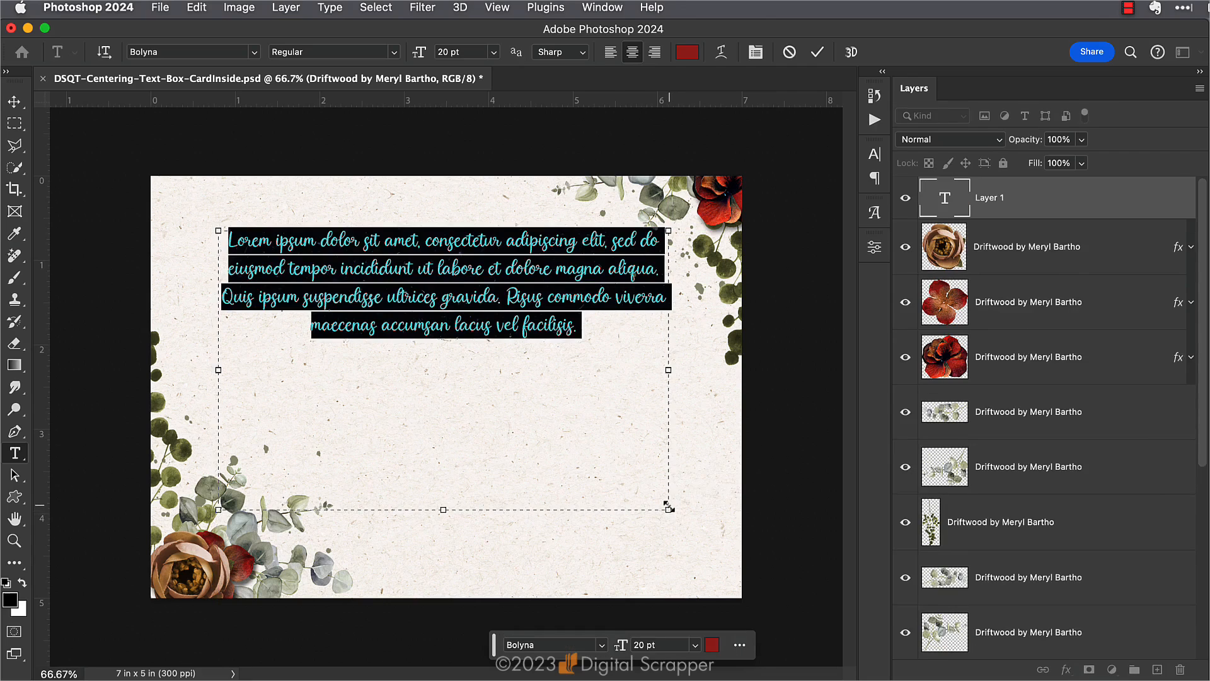
mouse_move(596, 440)
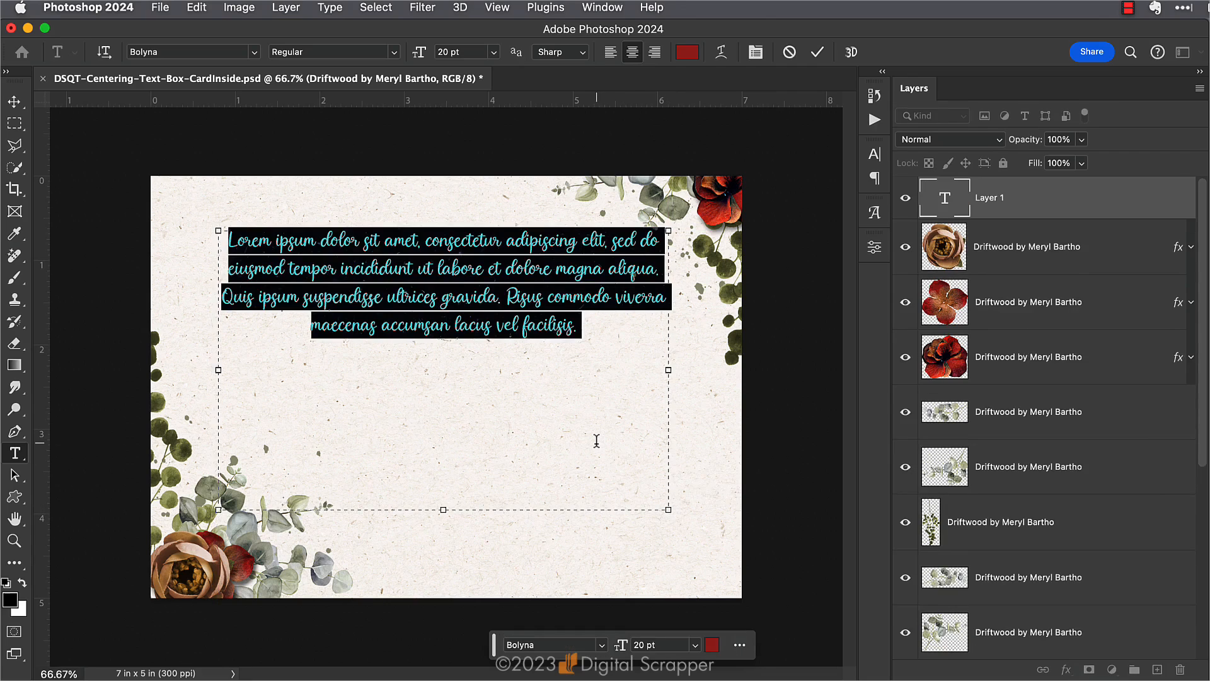
- Paste the red script thank-you note from Jen into the card's text box and commit it
left_click(595, 437)
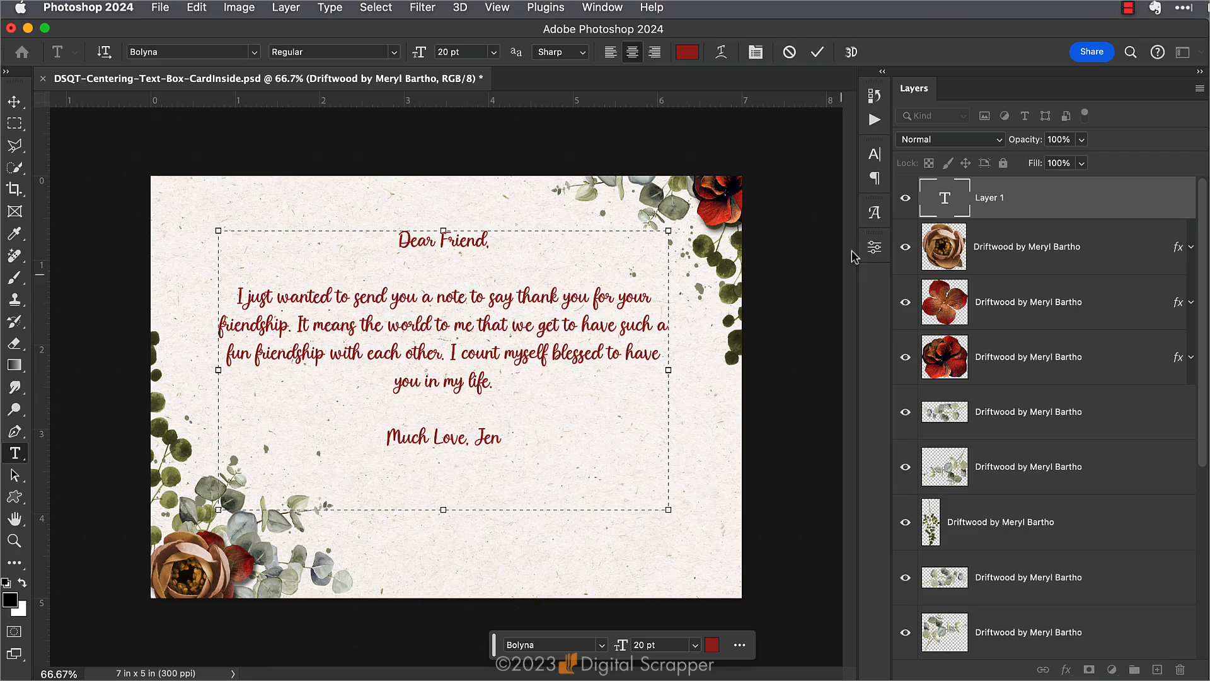
left_click(817, 52)
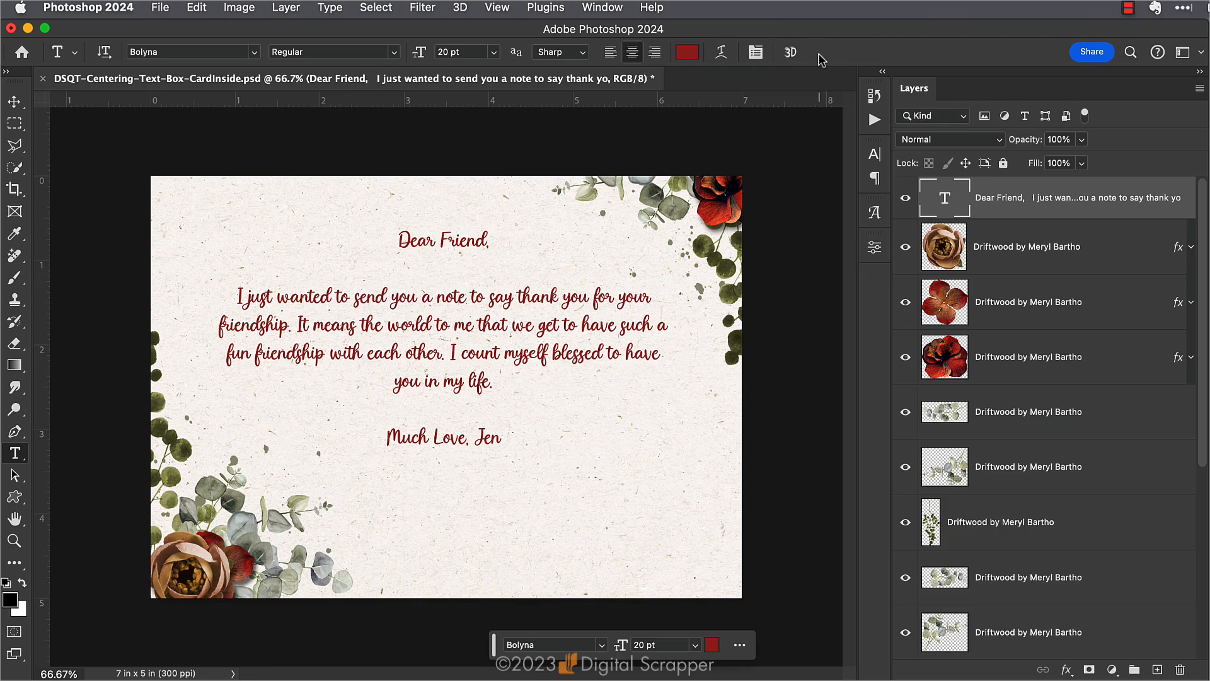
mouse_move(606, 393)
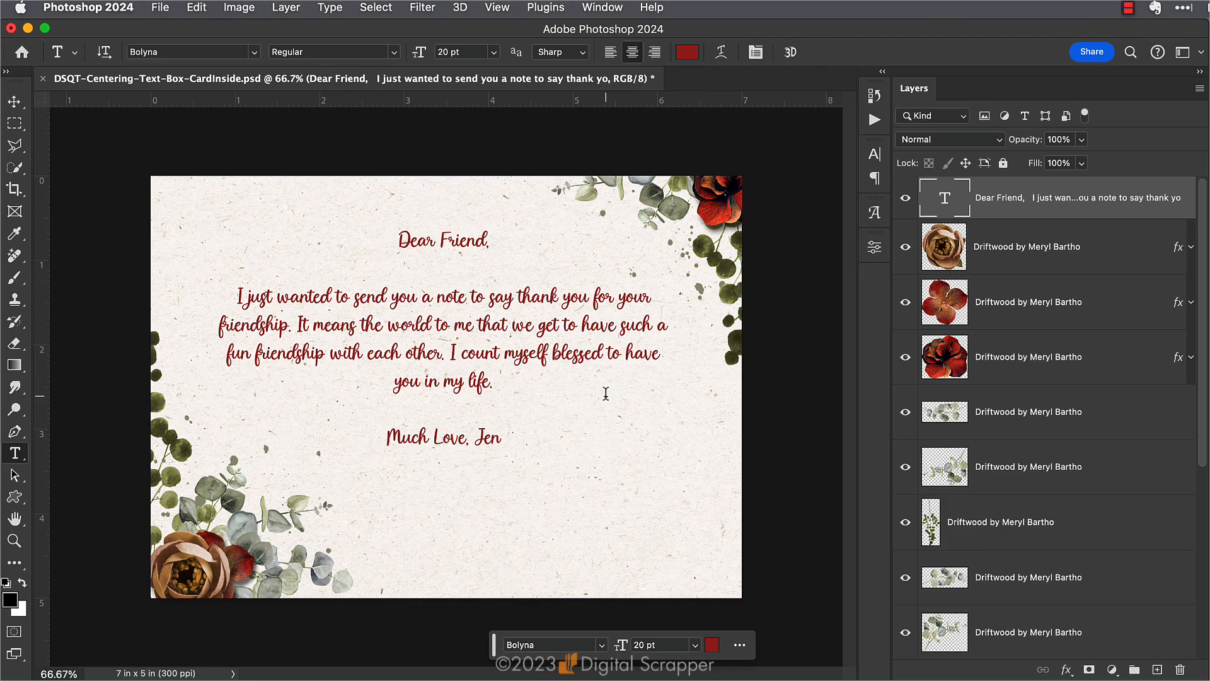
mouse_move(683, 382)
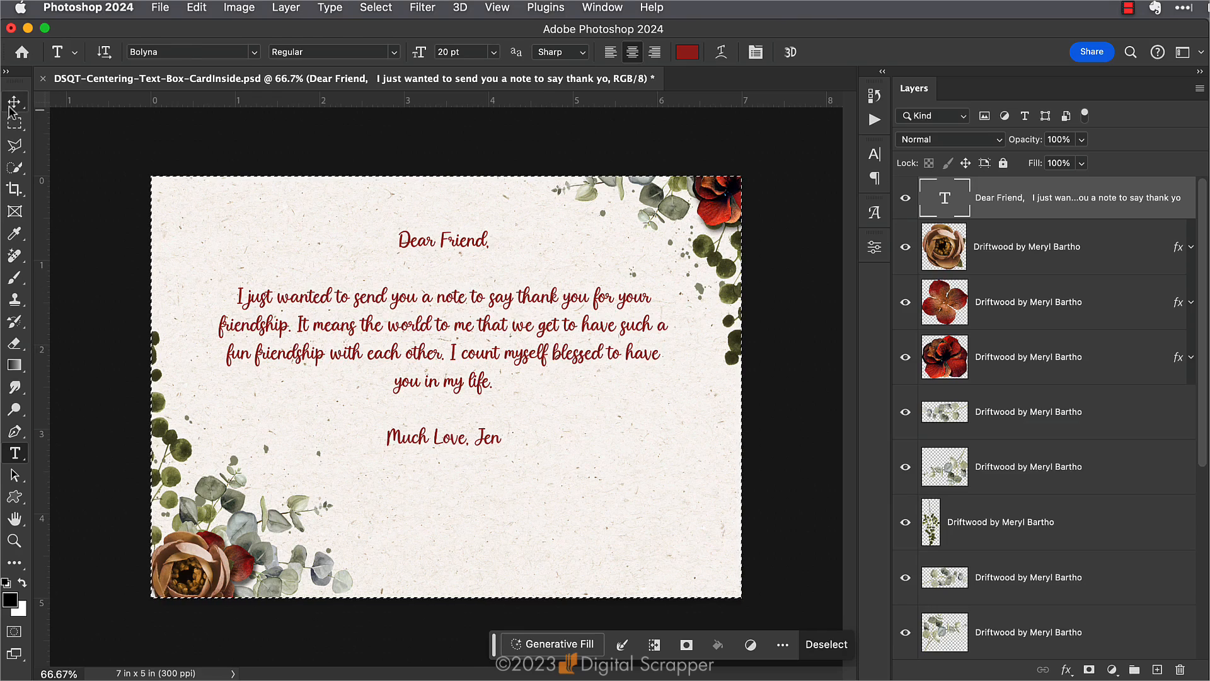
- Align the greeting text to the card's horizontal center using the Move tool
left_click(13, 101)
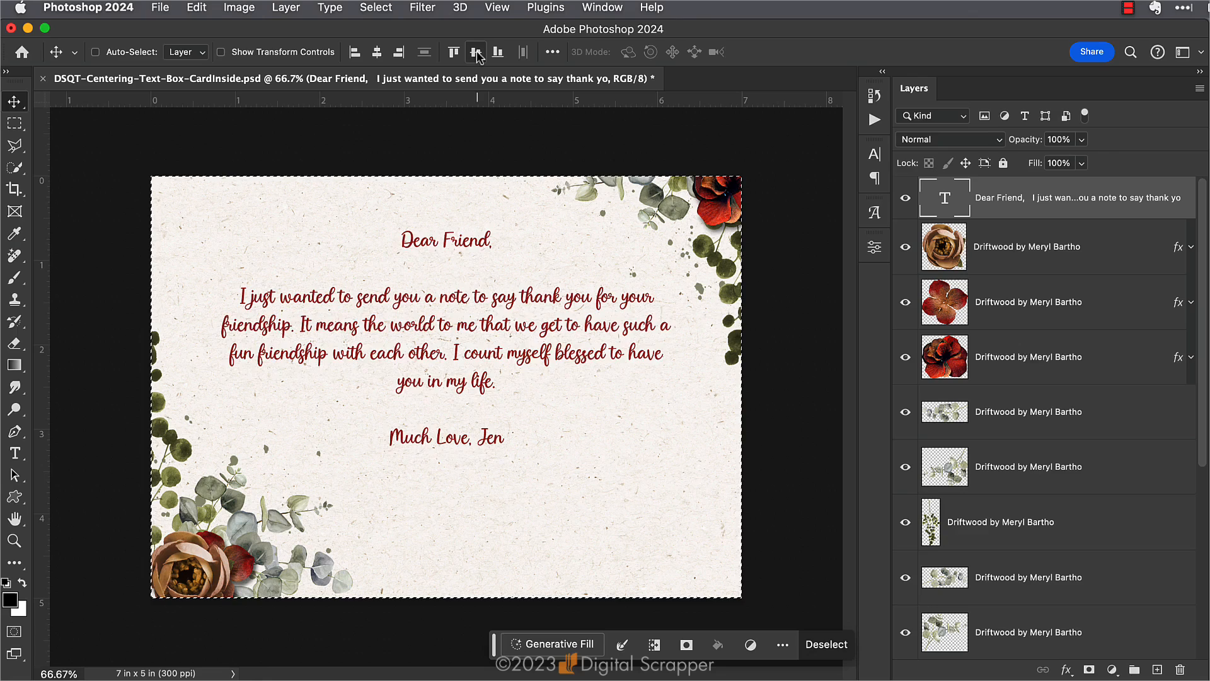
left_click(476, 51)
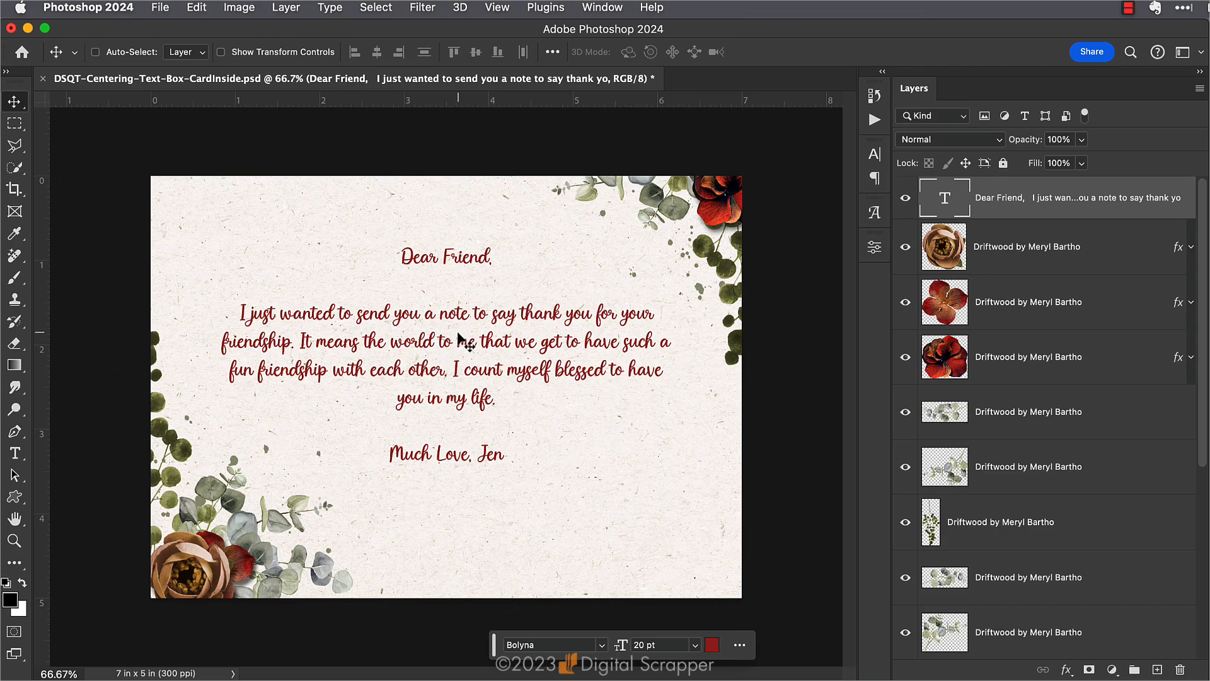
mouse_move(528, 340)
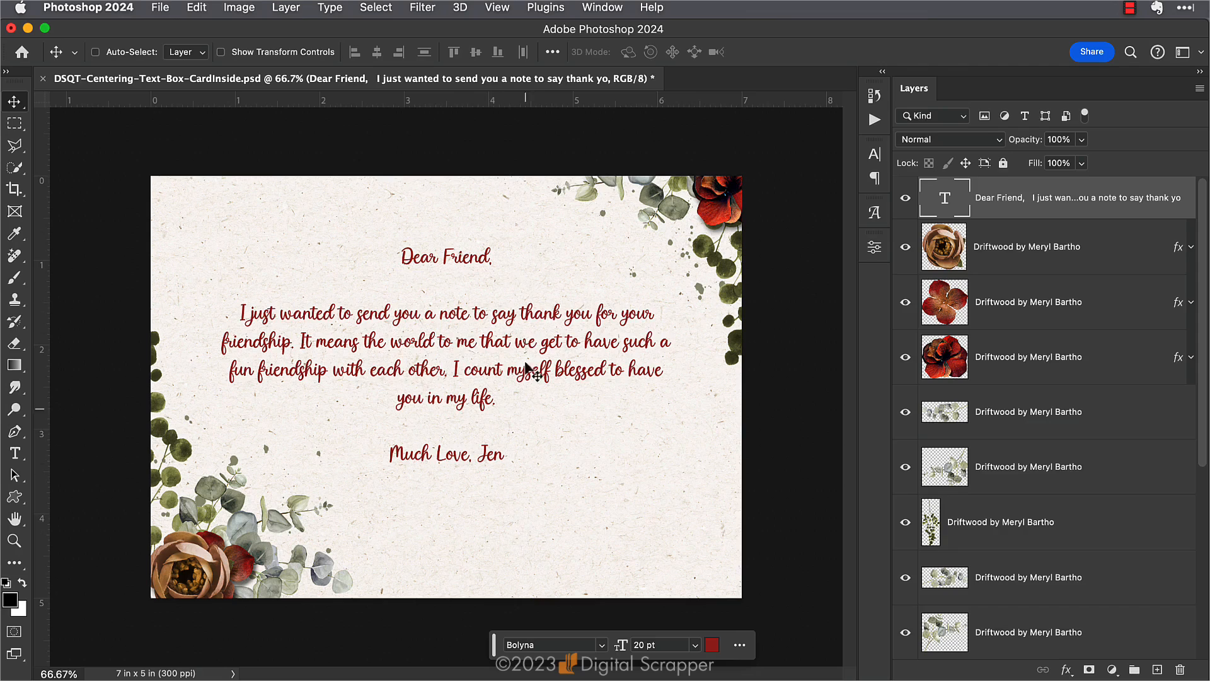
mouse_move(450, 531)
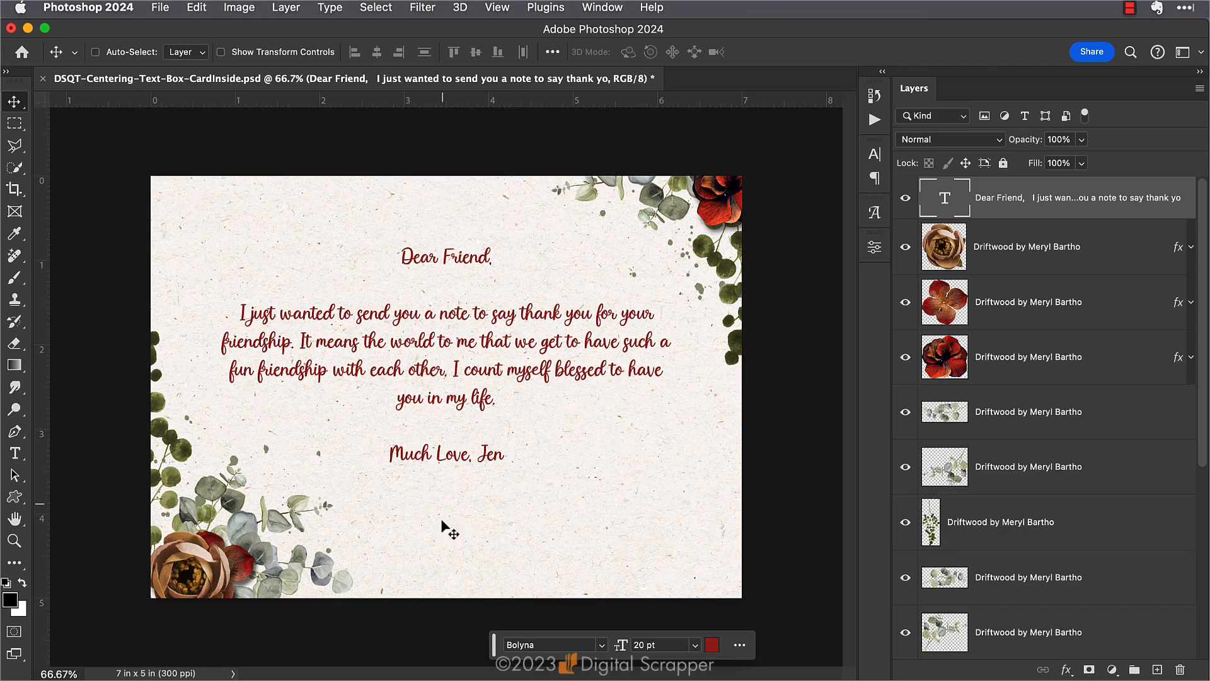
mouse_move(440, 586)
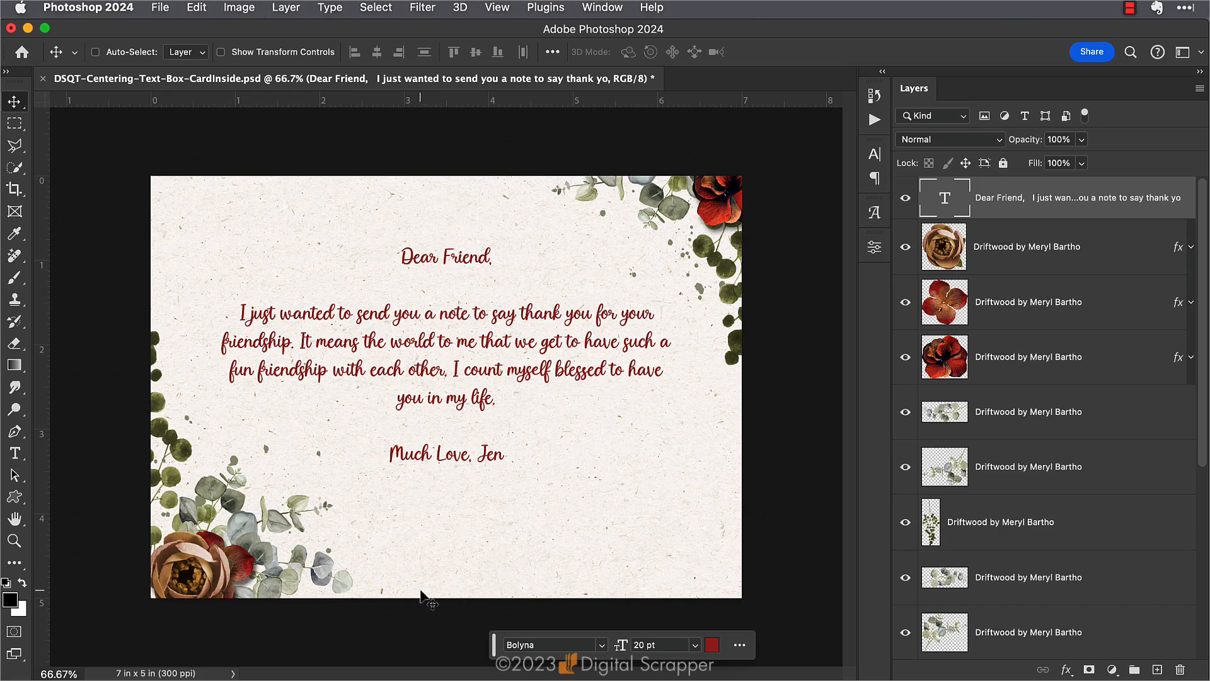
mouse_move(476, 281)
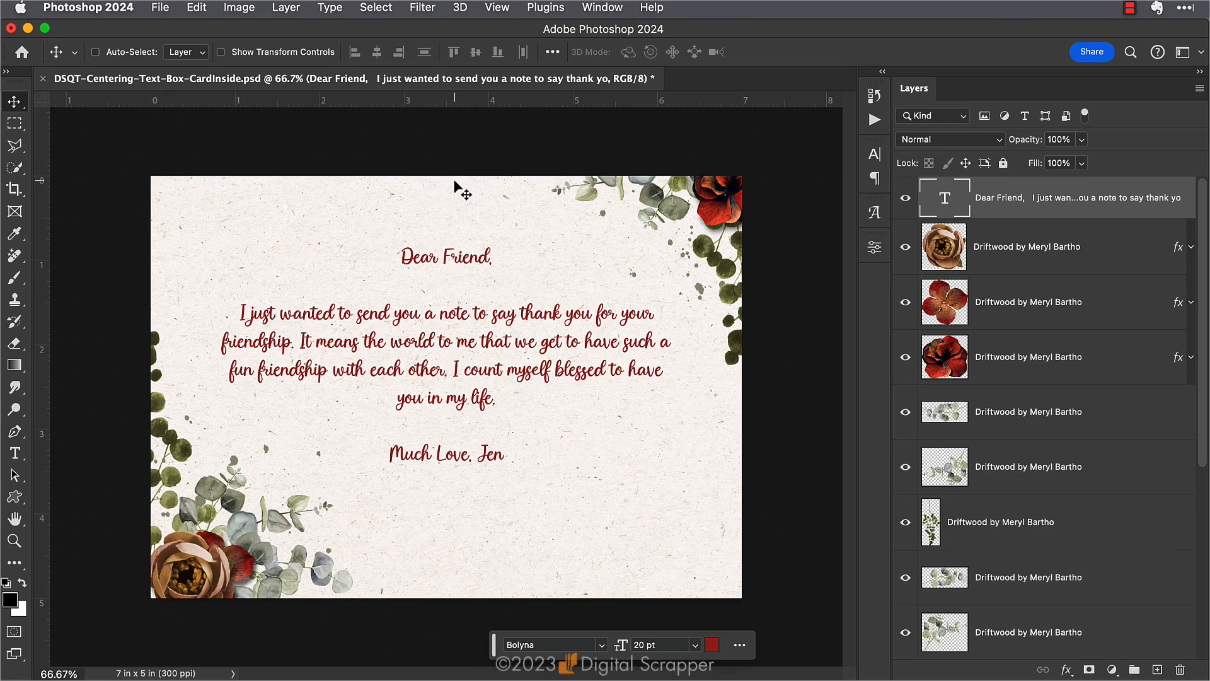
mouse_move(470, 232)
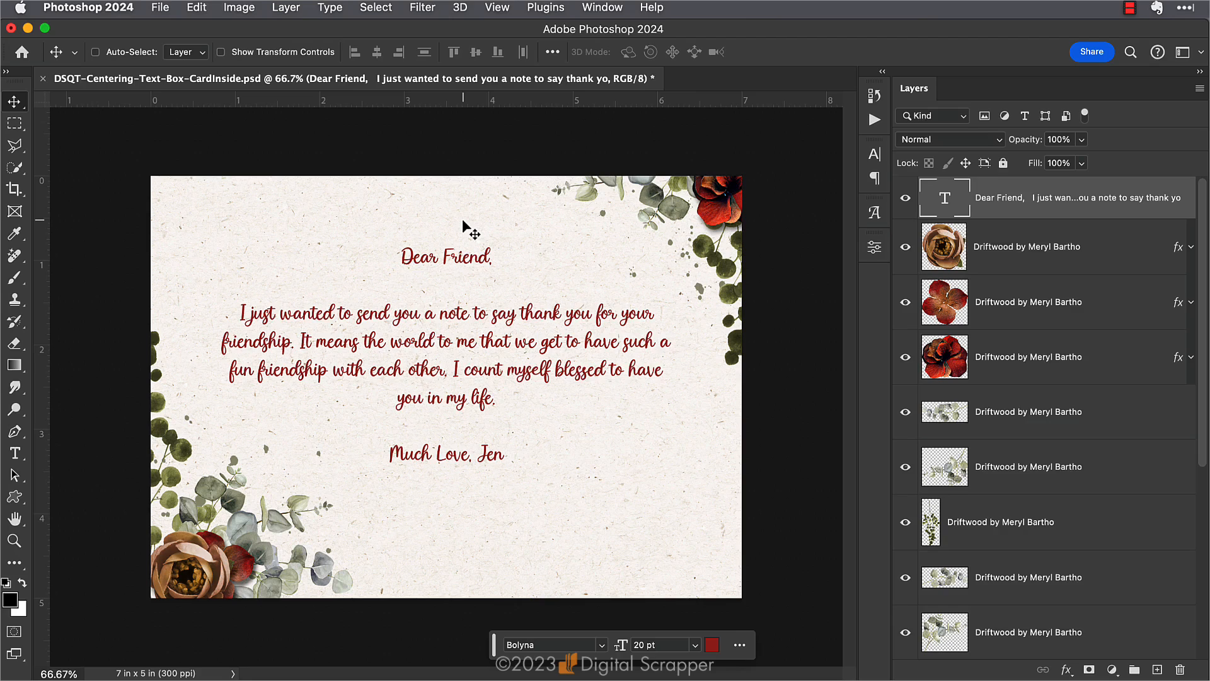
mouse_move(505, 254)
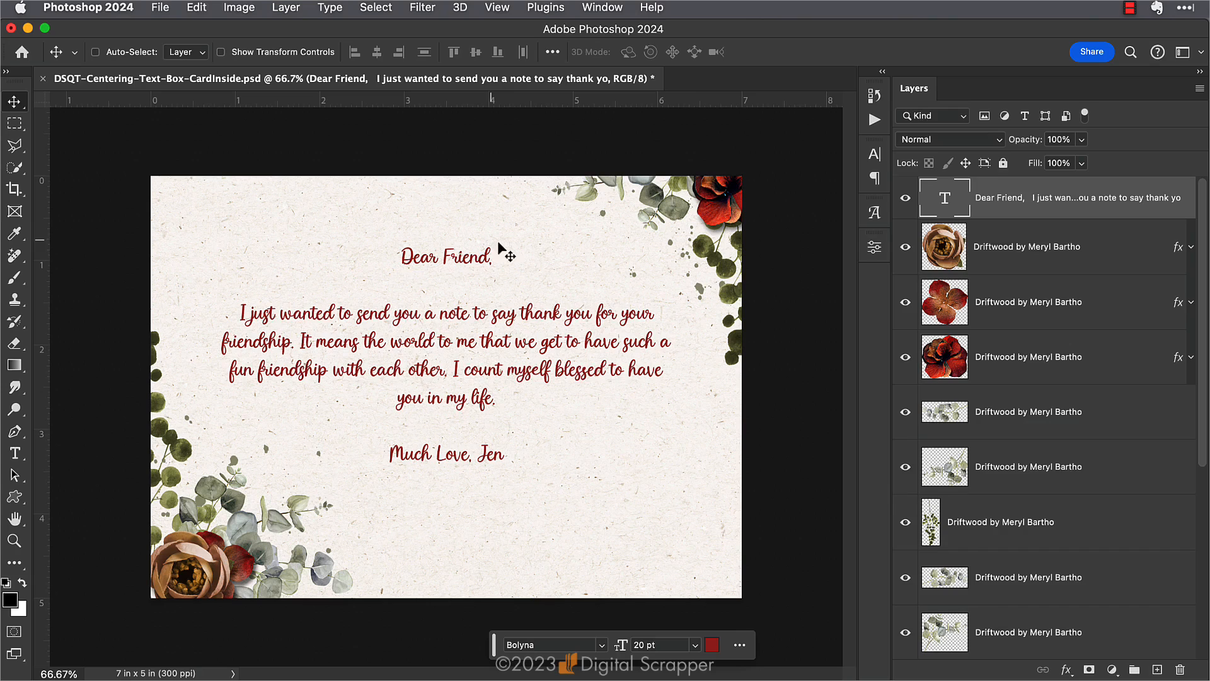
mouse_move(512, 253)
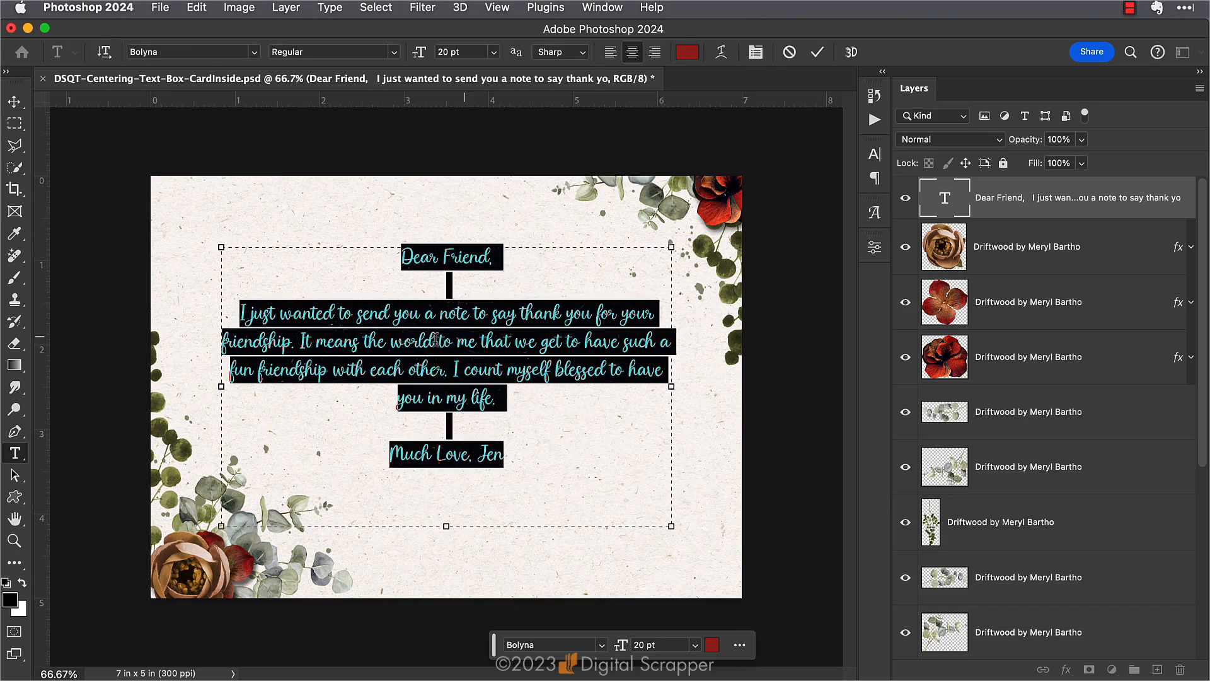
mouse_move(652, 539)
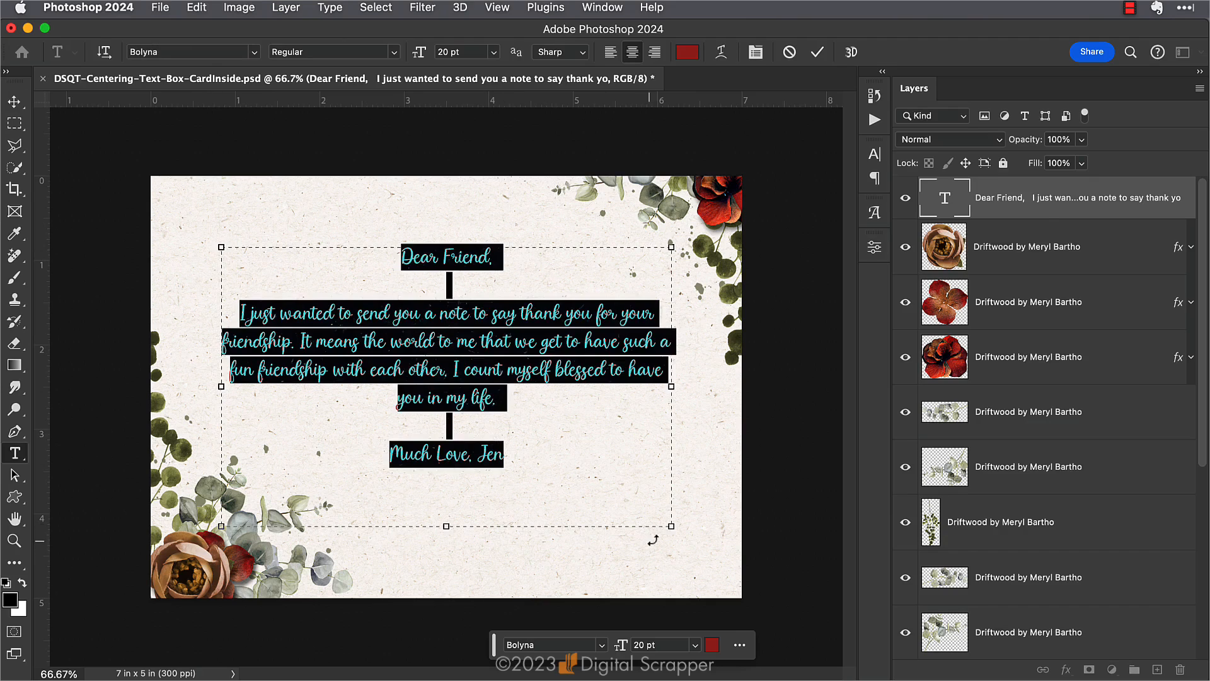
mouse_move(460, 257)
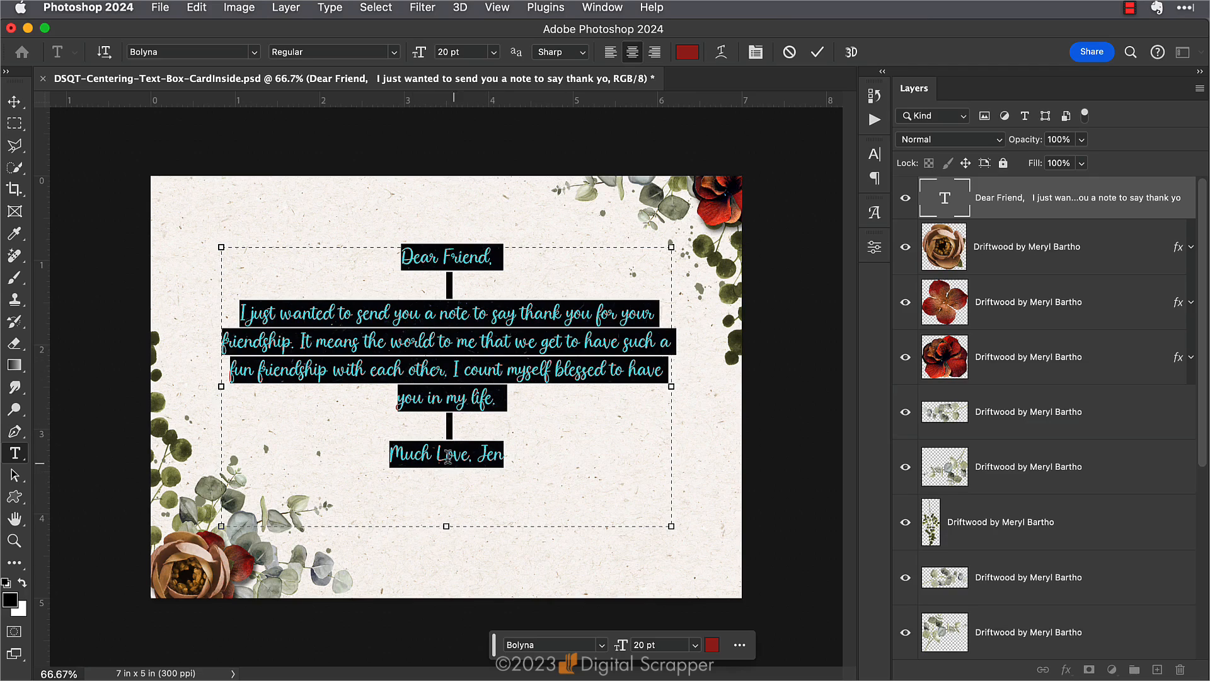
mouse_move(487, 525)
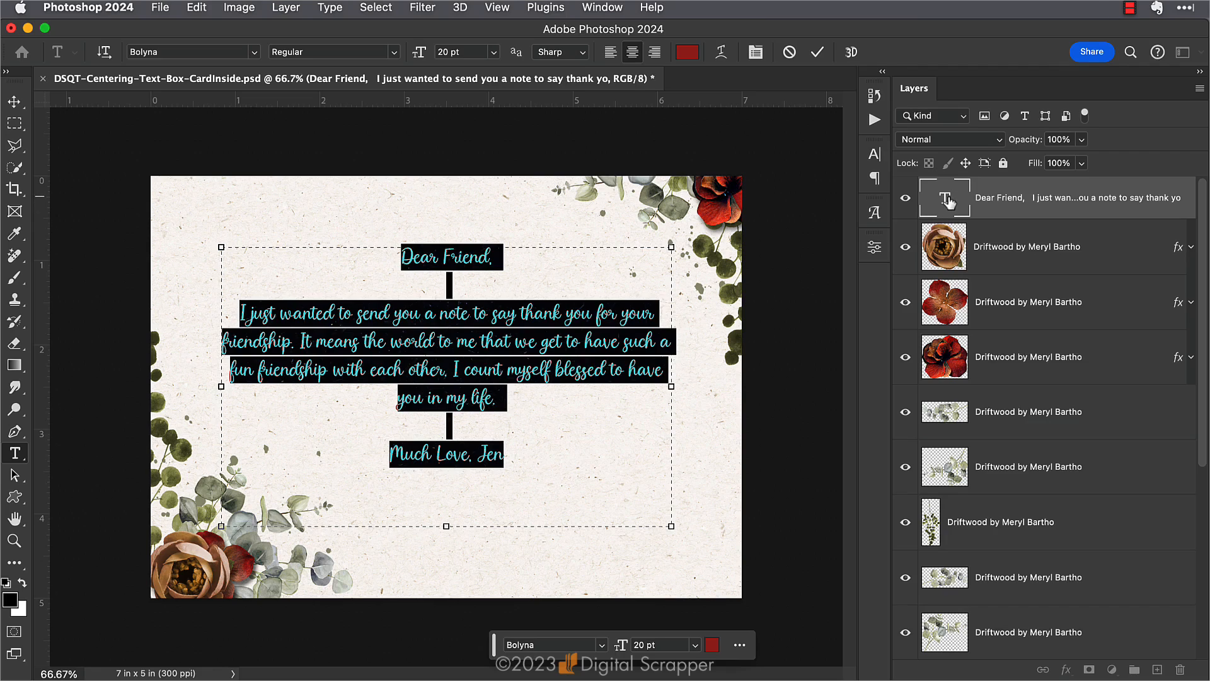
mouse_move(778, 219)
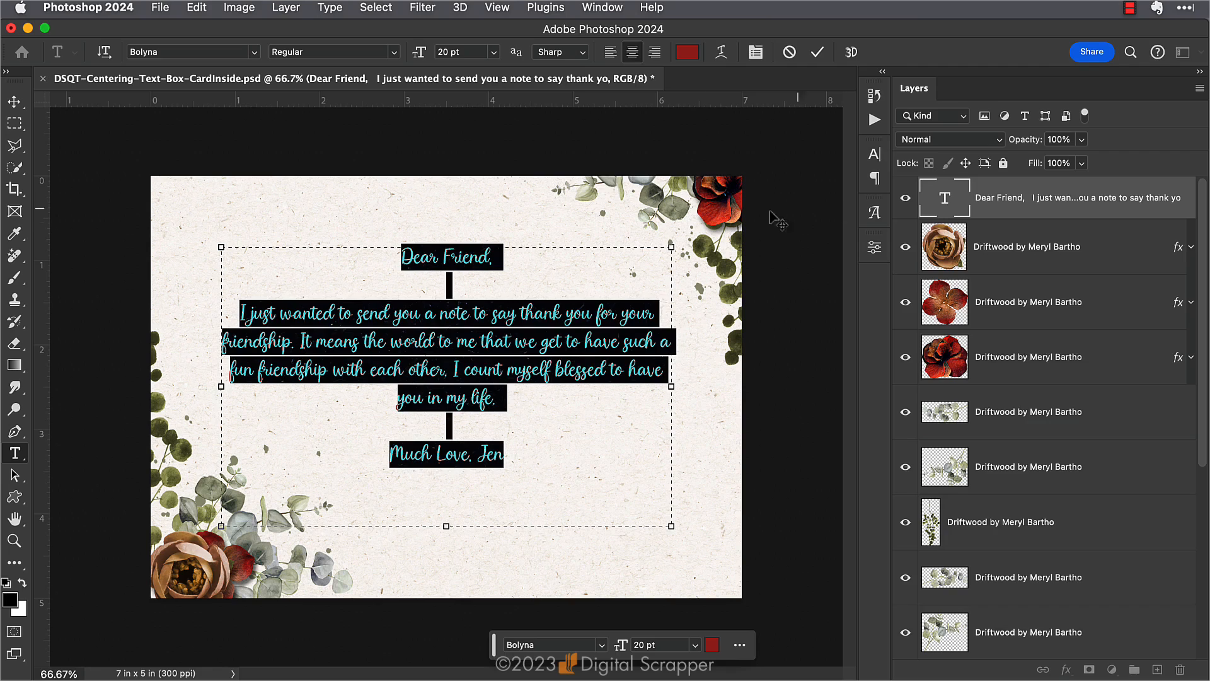
mouse_move(293, 250)
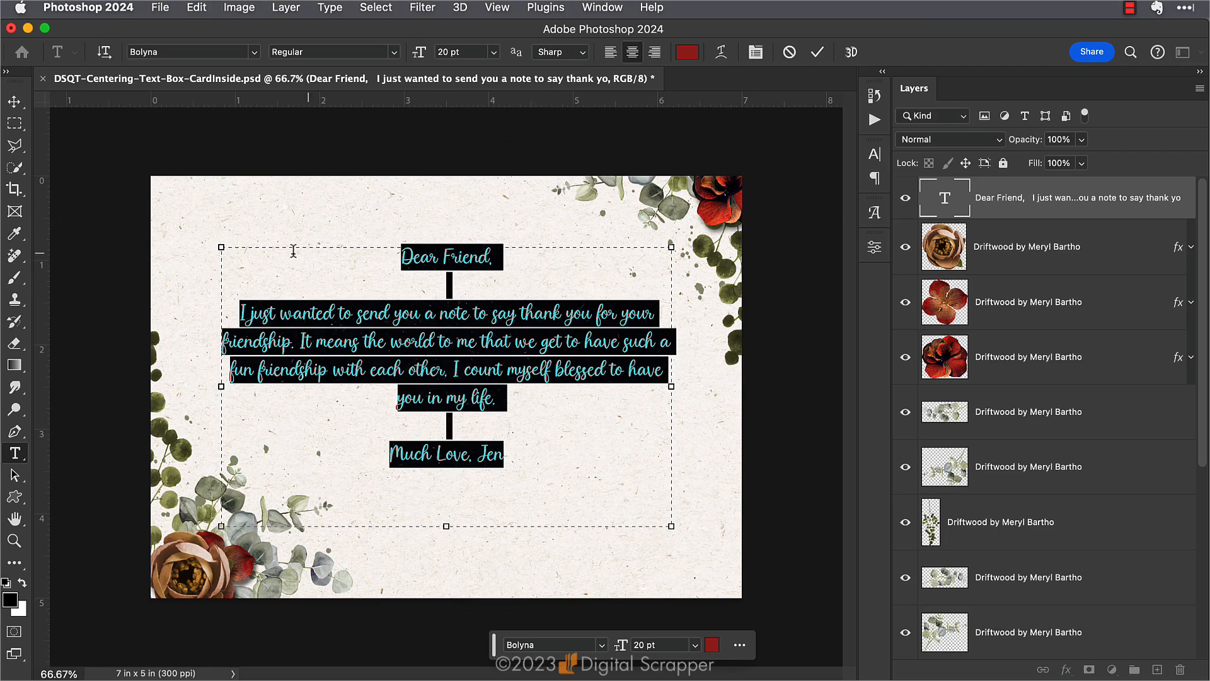
mouse_move(484, 264)
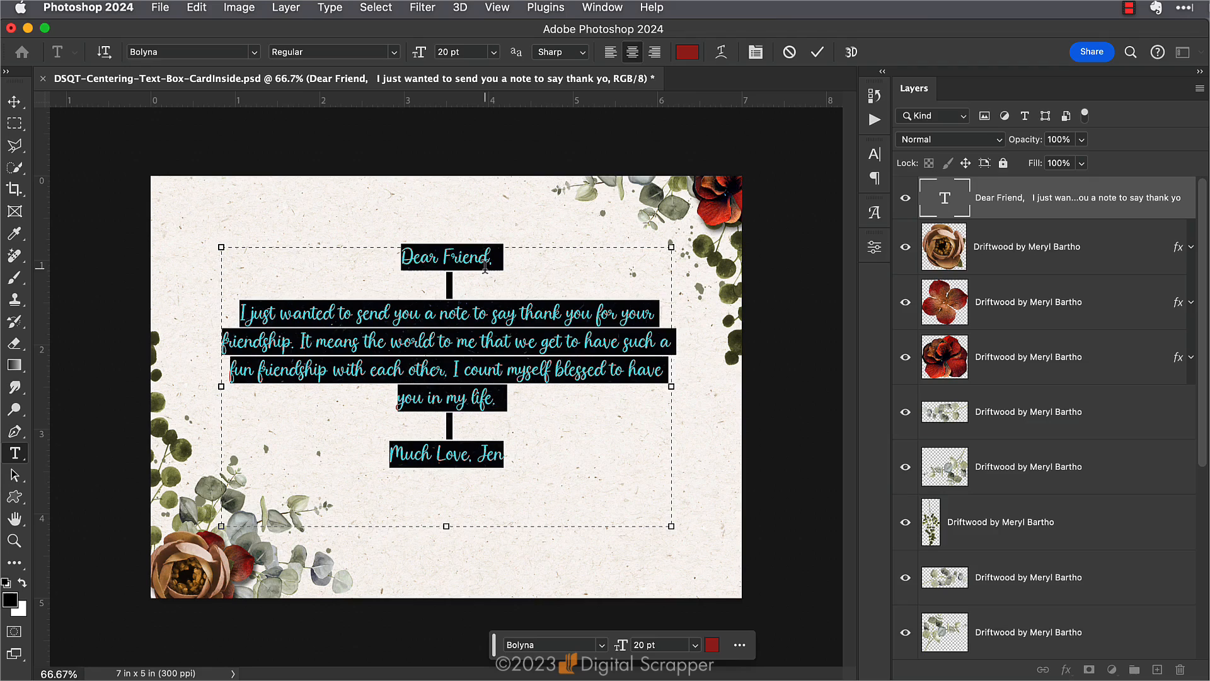
mouse_move(480, 572)
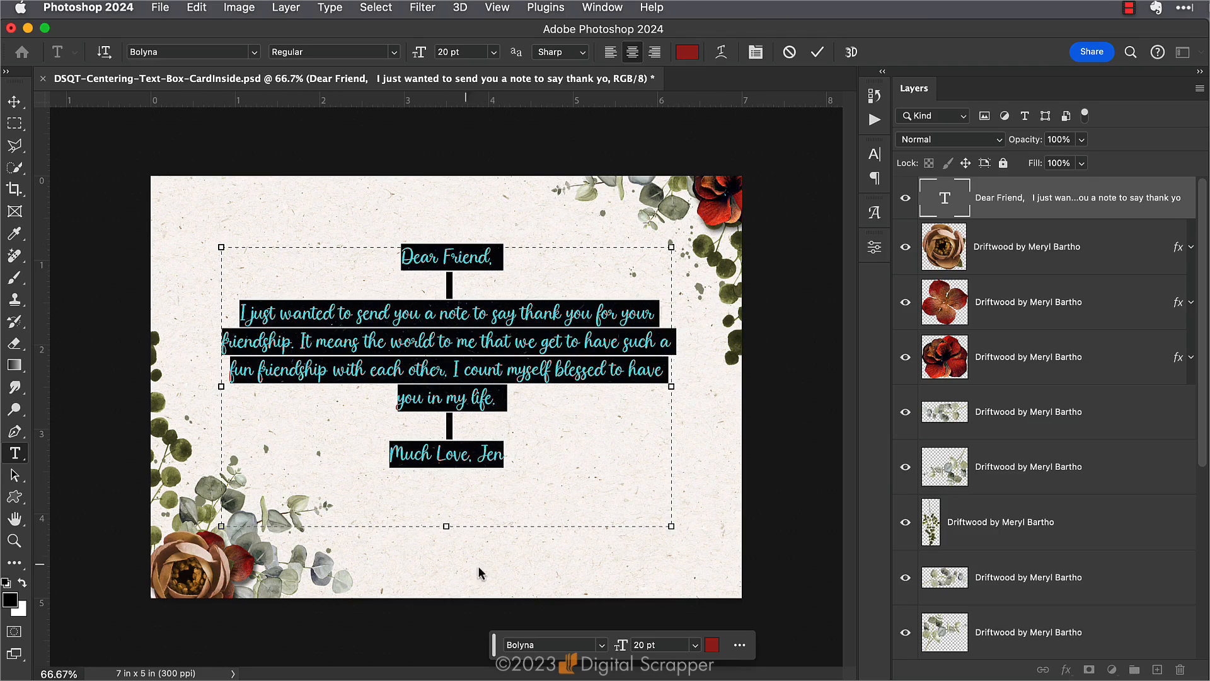
mouse_move(501, 276)
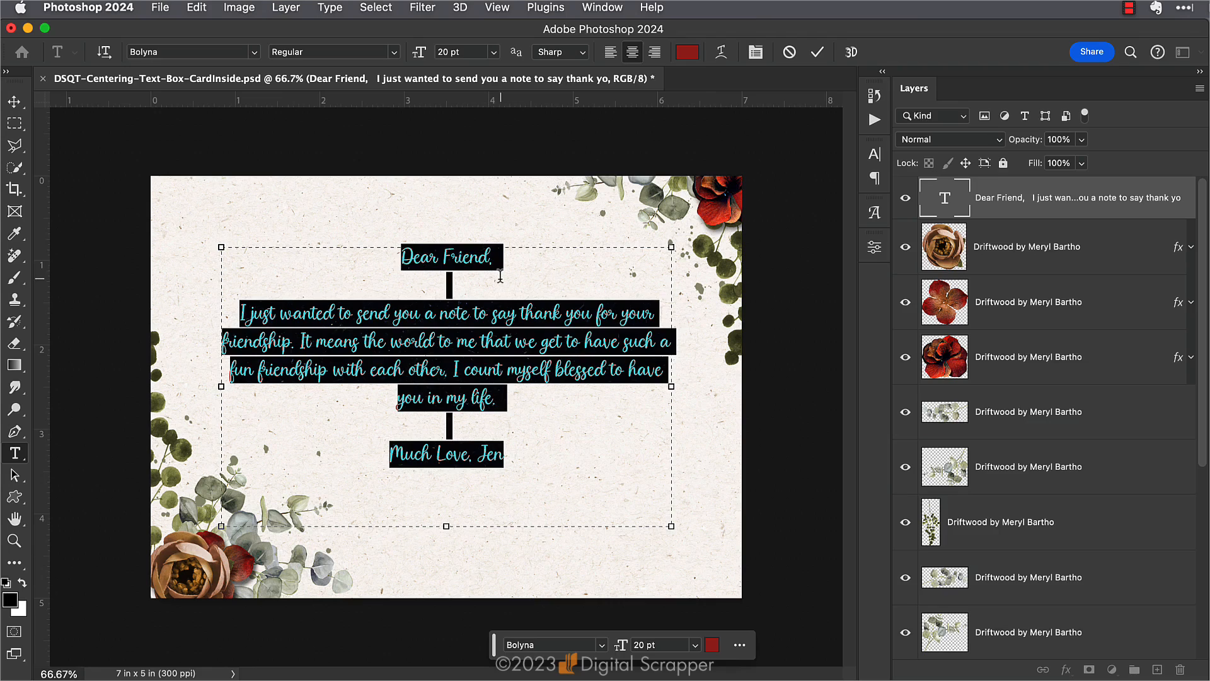
mouse_move(445, 528)
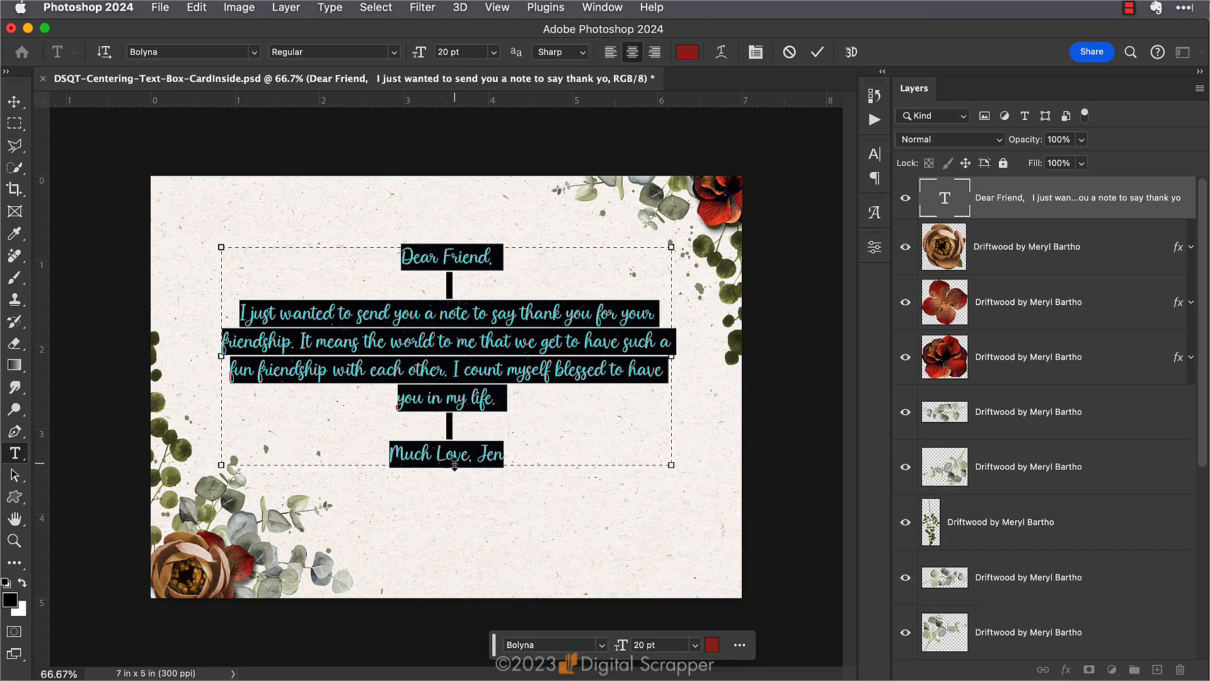
- Commit the text box trimmed to end just below 'Much Love, Jen'
left_click(816, 52)
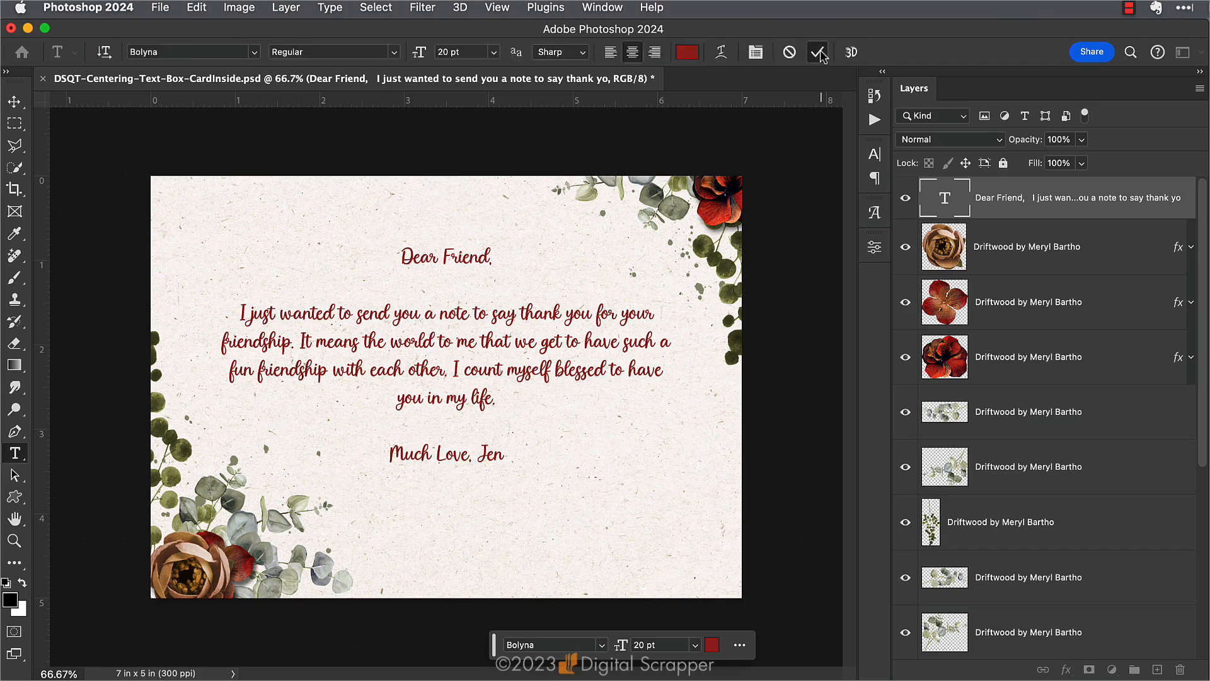
left_click(14, 101)
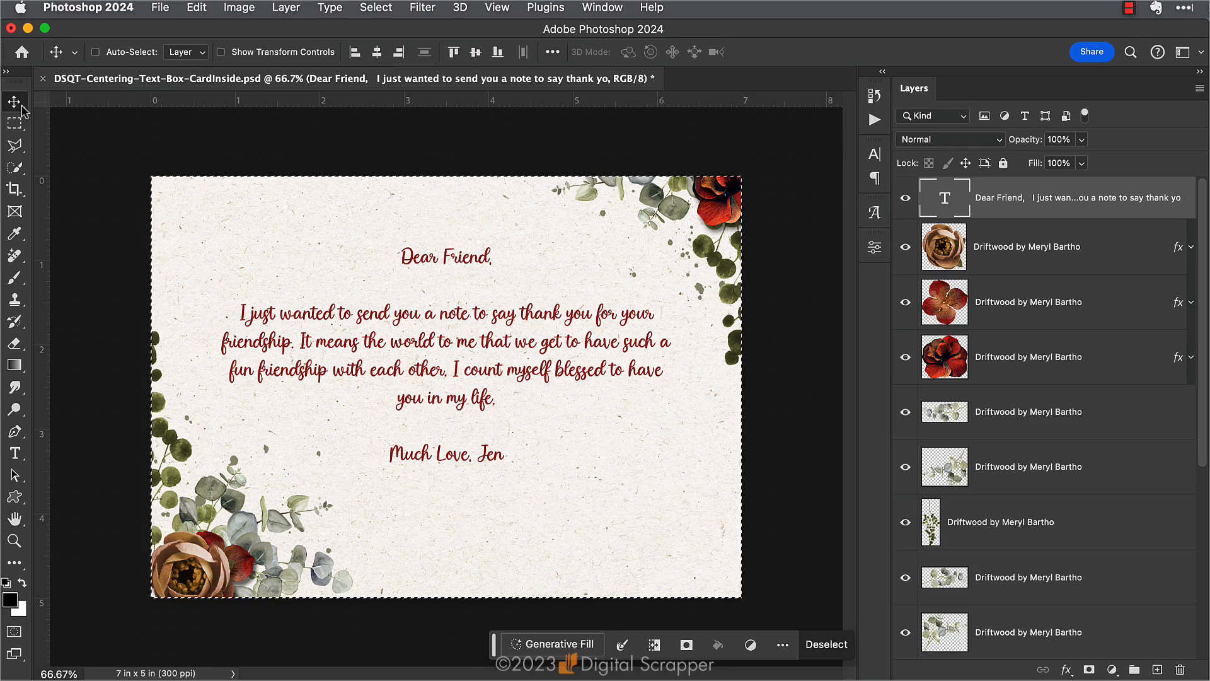
mouse_move(508, 92)
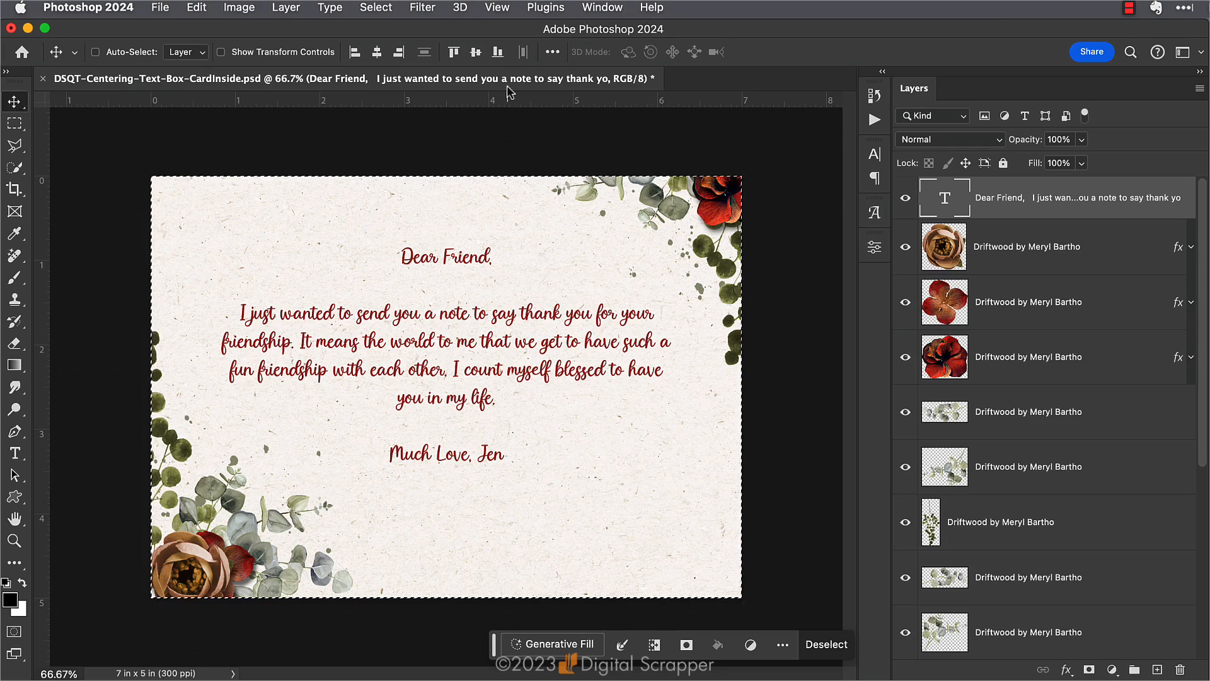
- Align the trimmed greeting to the card's vertical center so it sits lower
left_click(475, 52)
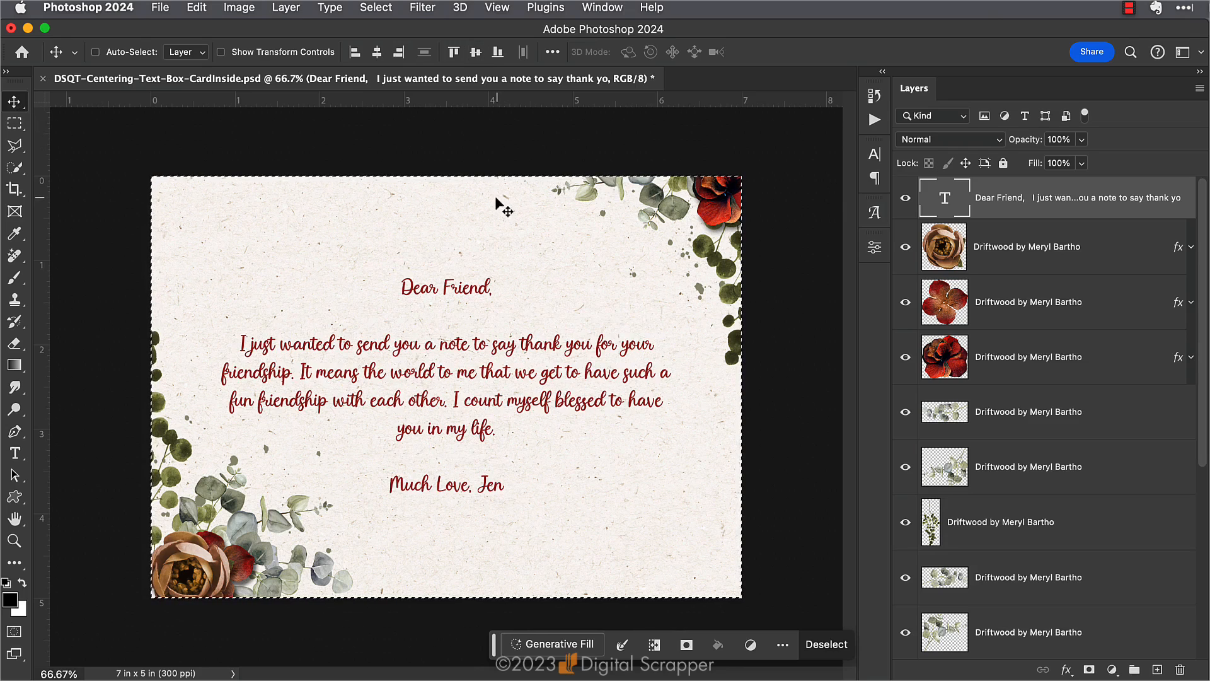
mouse_move(477, 408)
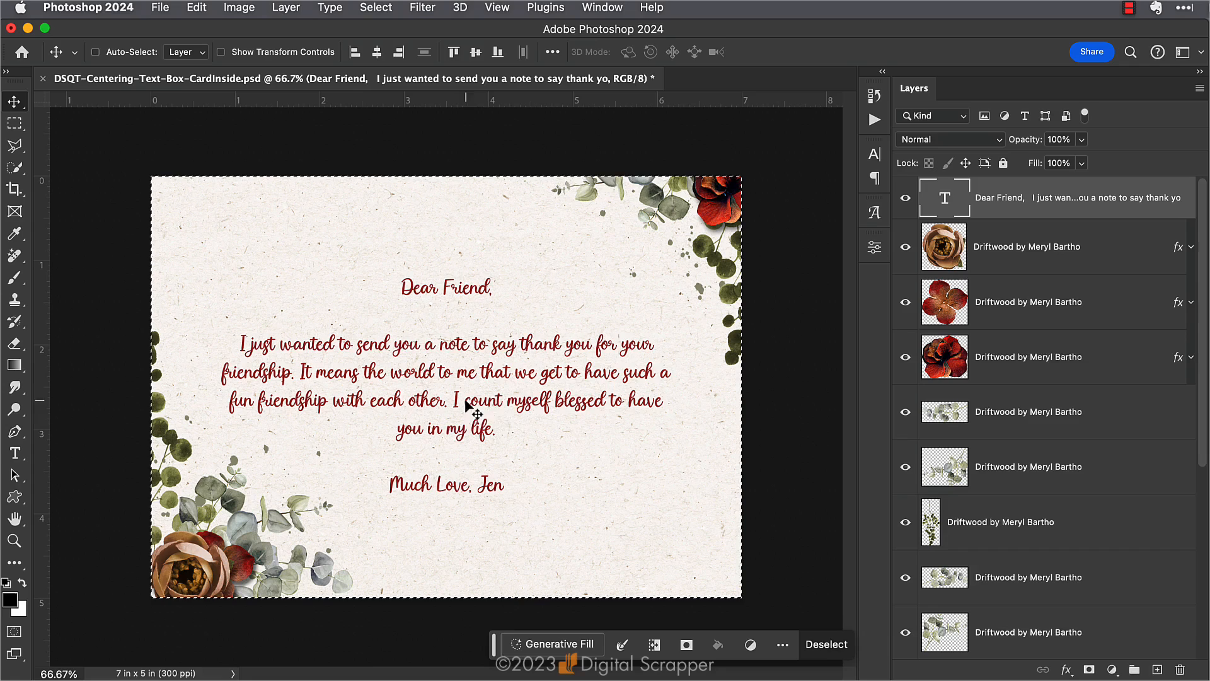